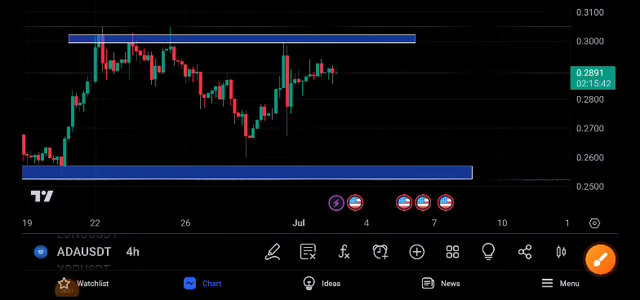
Sketch a red freehand circle around the ADAUSDT 4h label at the bottom left.
click(592, 252)
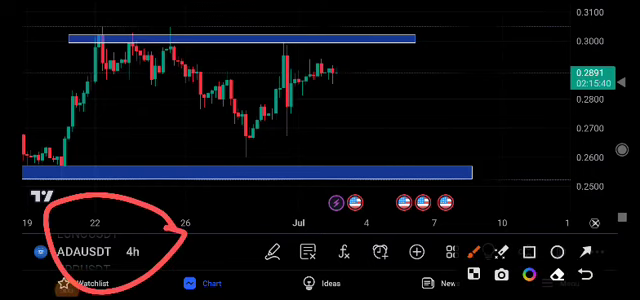